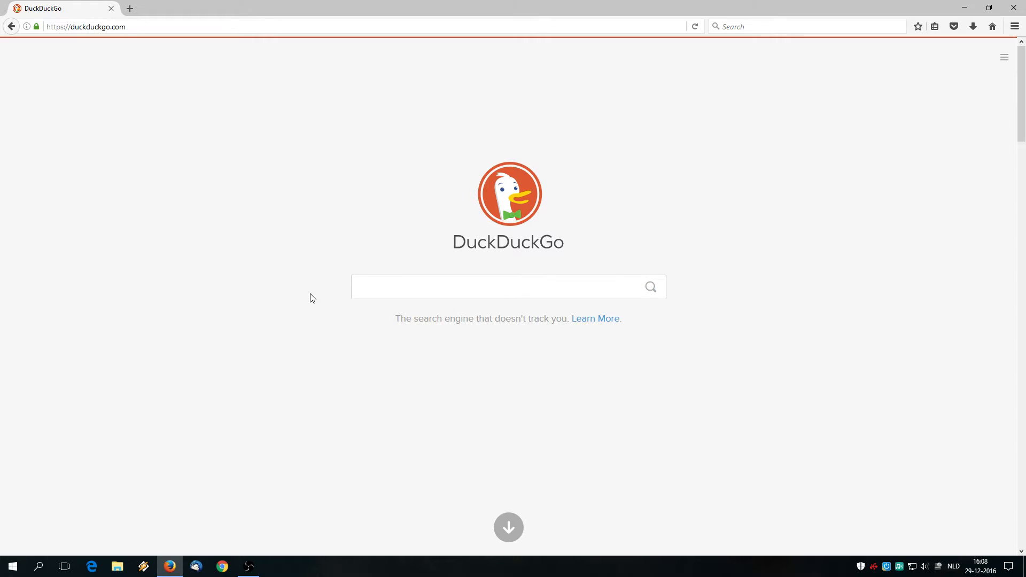
# Search DuckDuckGo for 'play descent on windows 10'
pyautogui.write('play descent on windows 10')
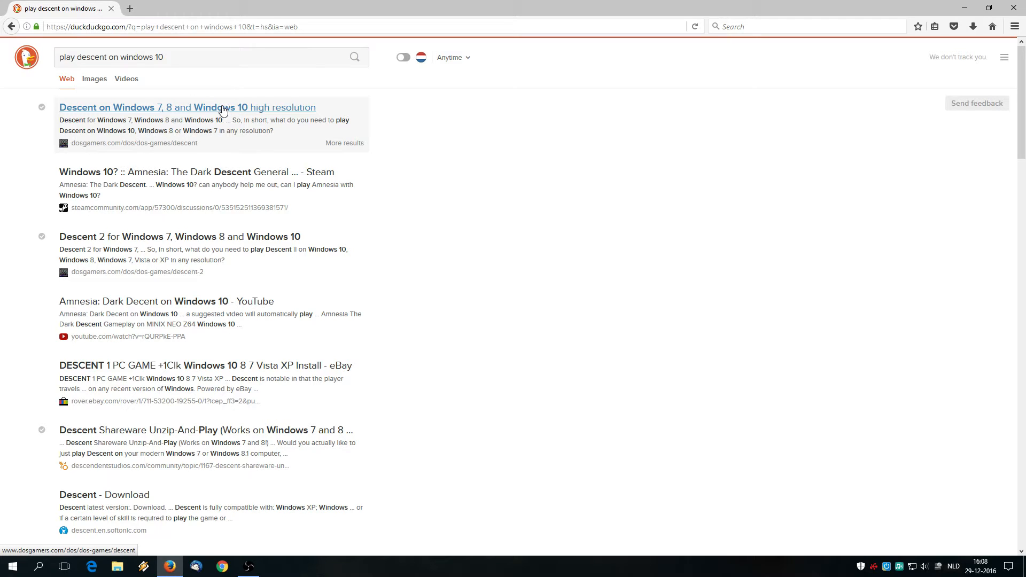
pyautogui.moveTo(94, 147)
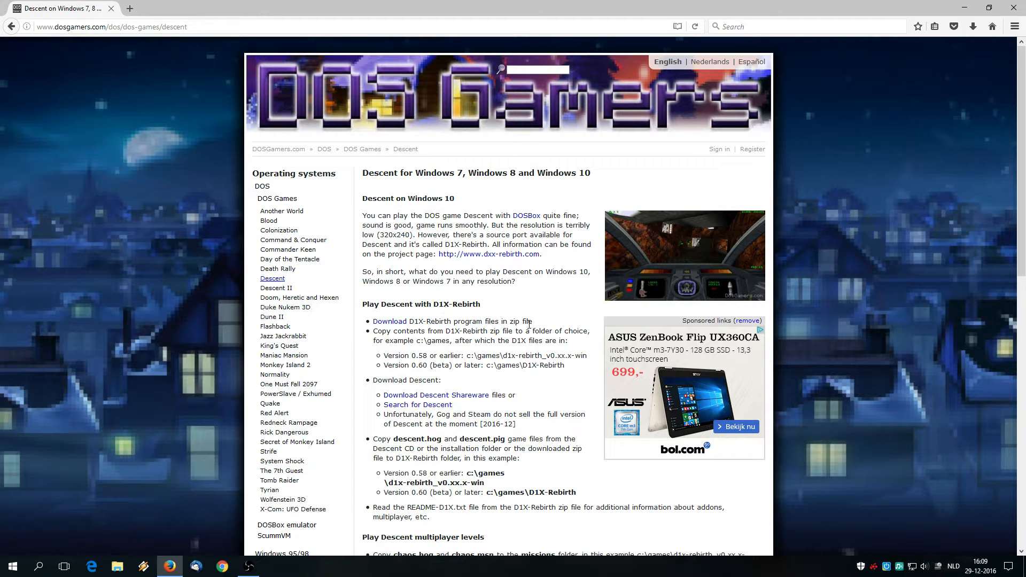
pyautogui.moveTo(428, 322)
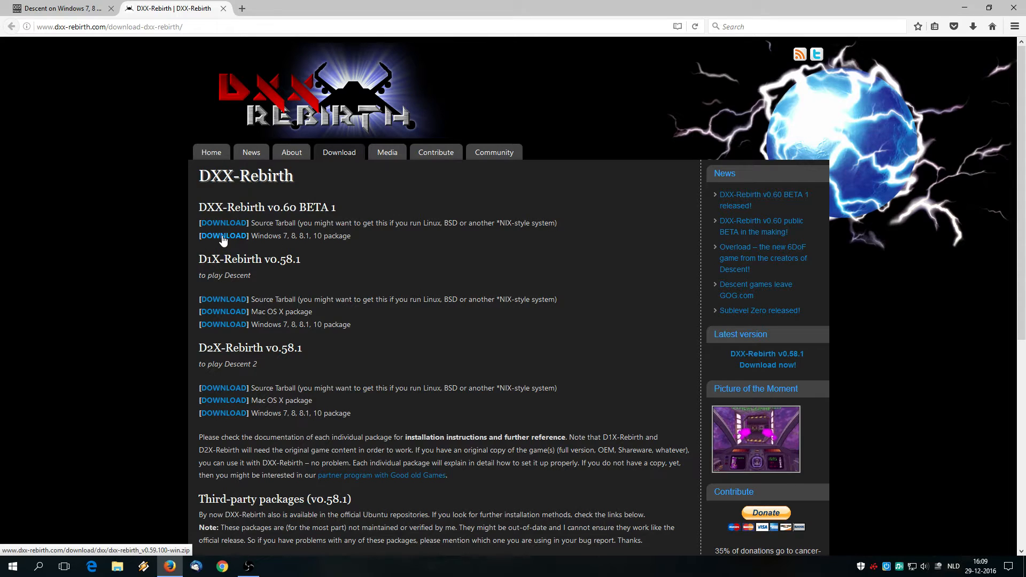
# Download the DXX-Rebirth v0.60 beta Windows package and open the zip in Windows Explorer
pyautogui.click(223, 235)
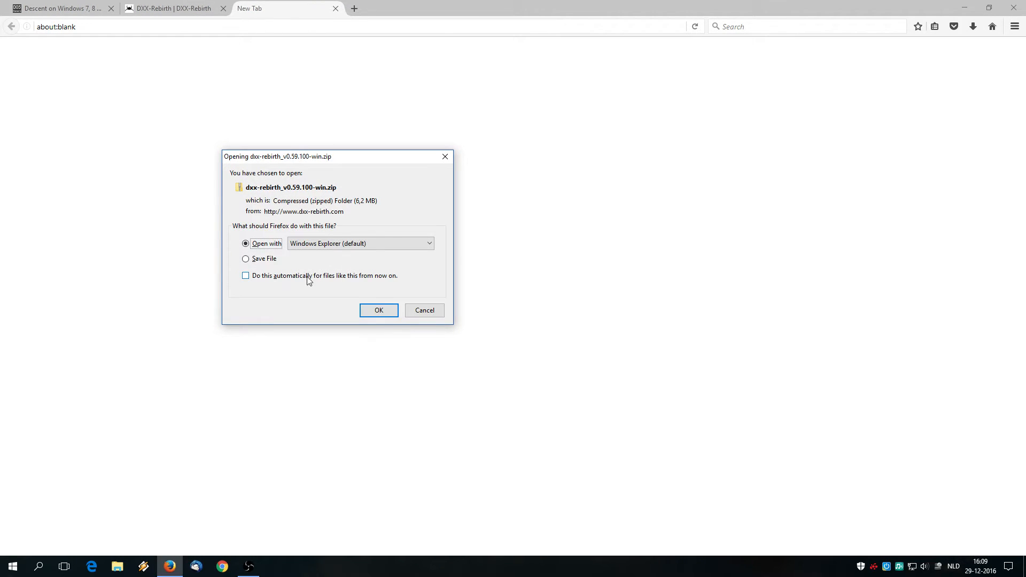
pyautogui.click(378, 310)
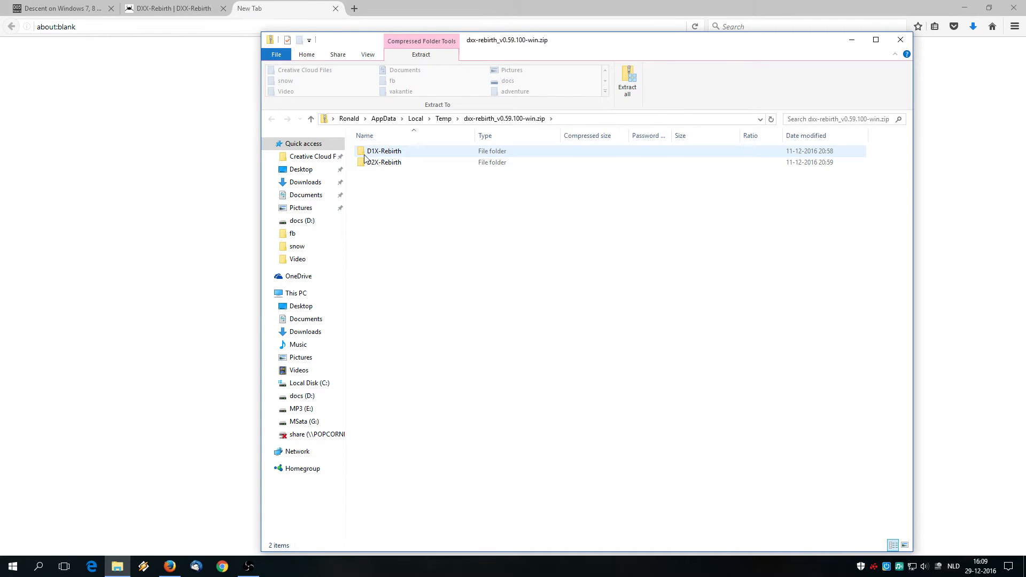
# Select the D1X-Rebirth folder in the archive, then browse to Local Disk (C:)
pyautogui.click(383, 163)
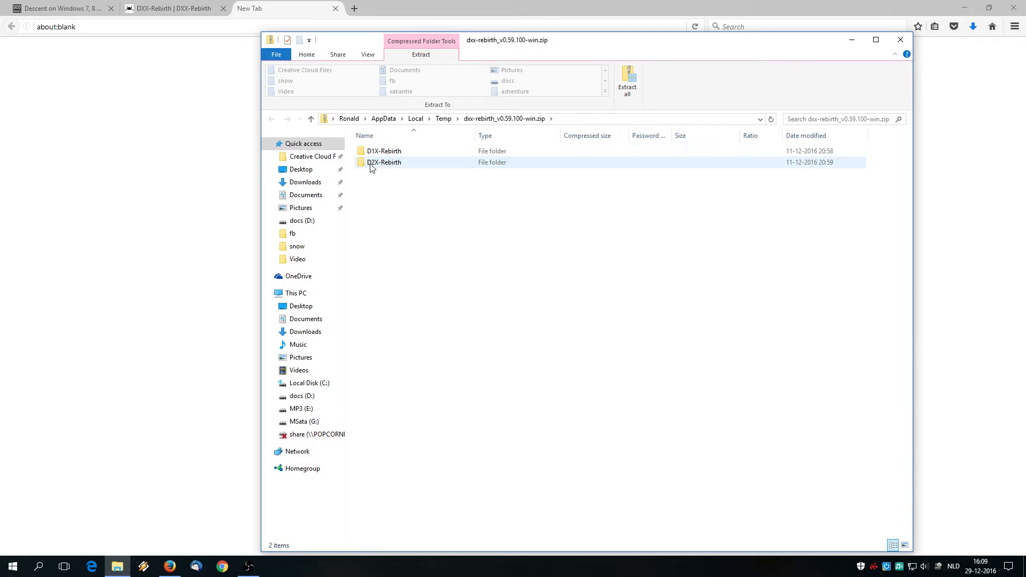
pyautogui.click(384, 150)
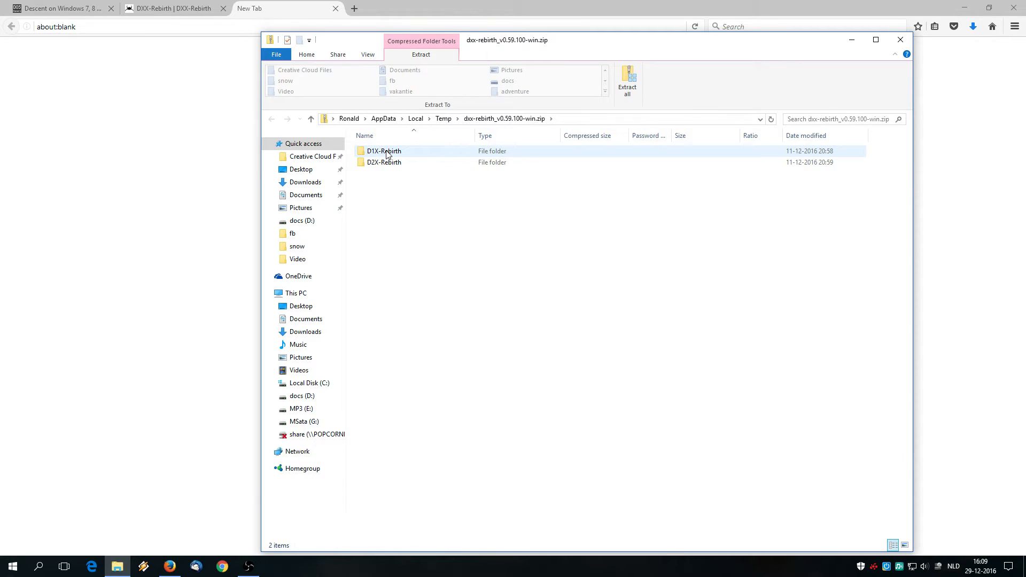
pyautogui.click(384, 151)
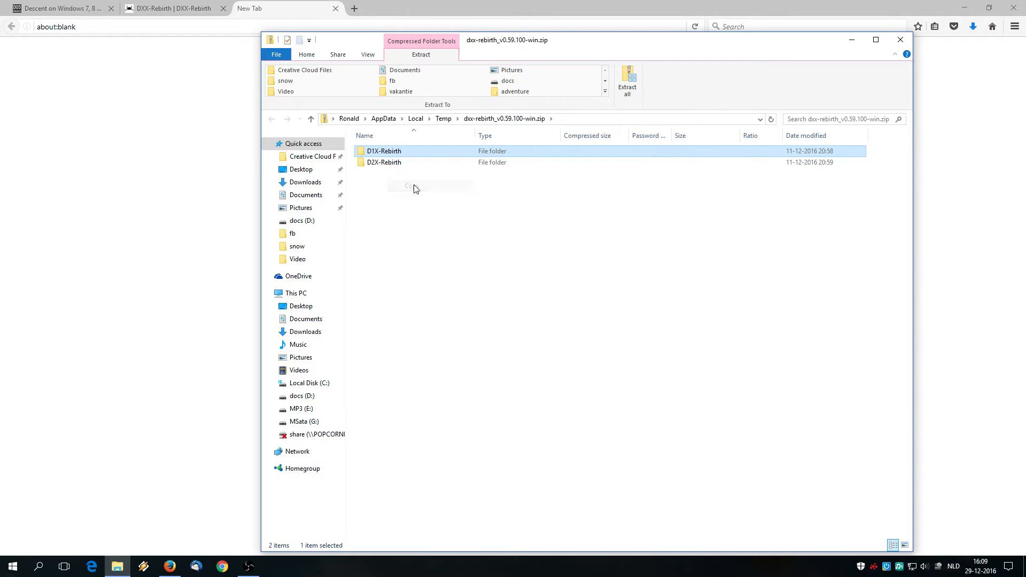
pyautogui.click(384, 162)
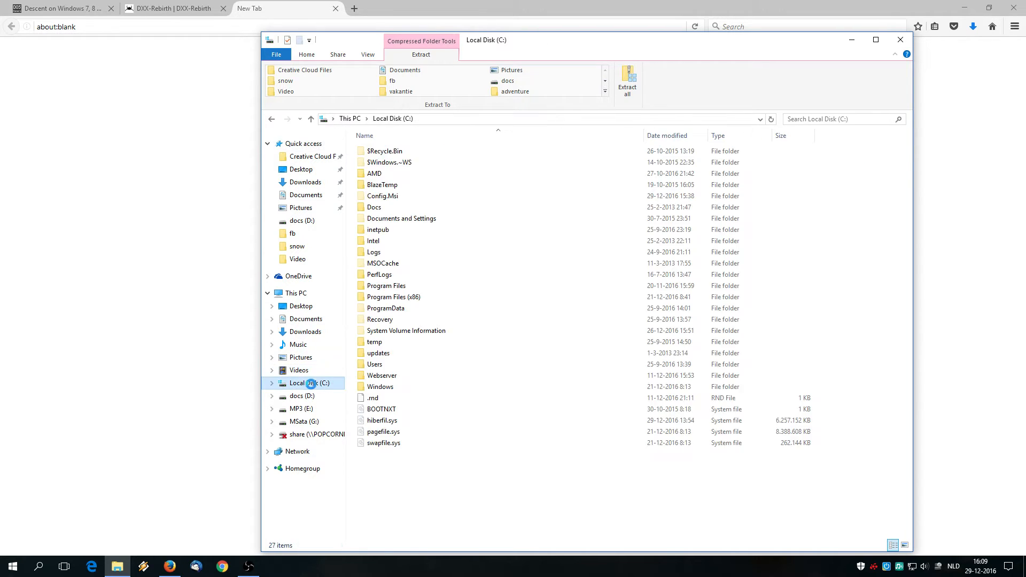
# Create a 'games' folder on C: and paste the D1X-Rebirth folder into it
pyautogui.click(306, 54)
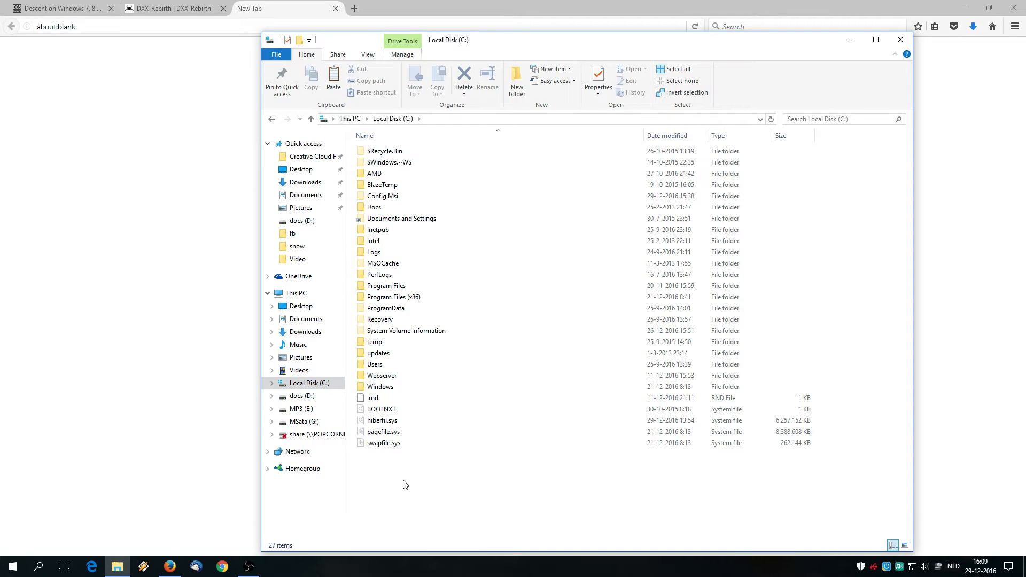
pyautogui.rightClick(406, 484)
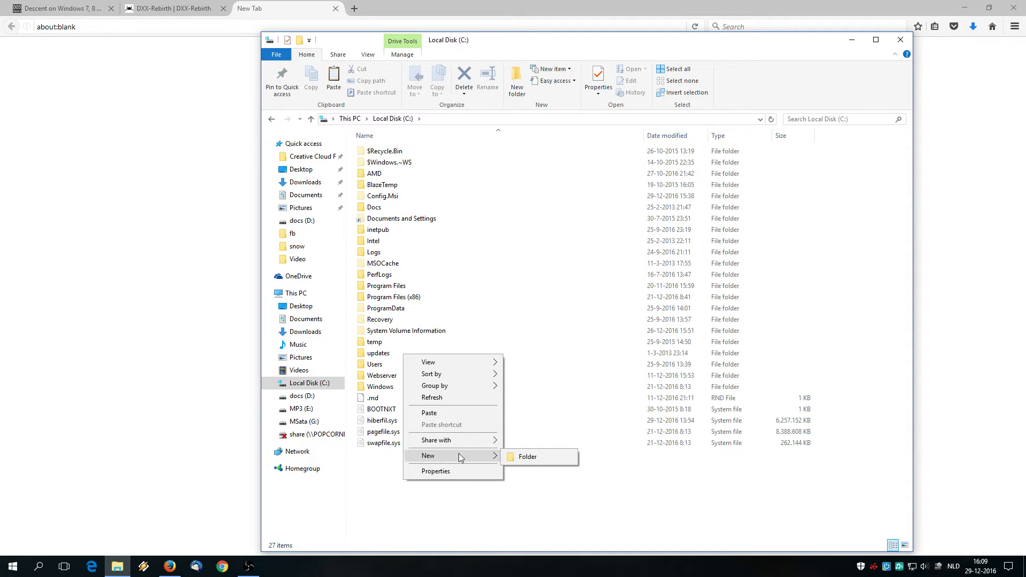
pyautogui.click(527, 457)
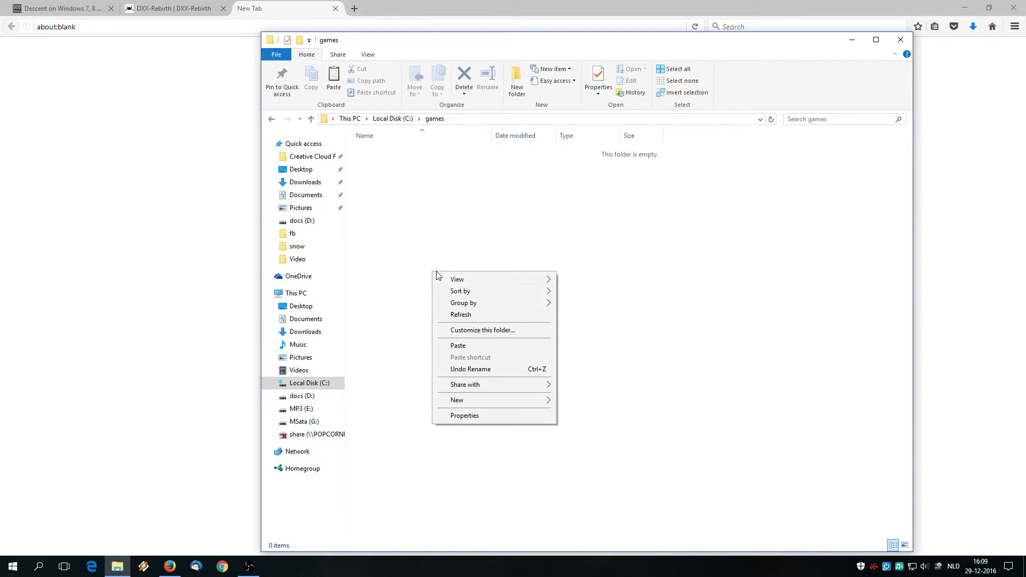
pyautogui.click(461, 351)
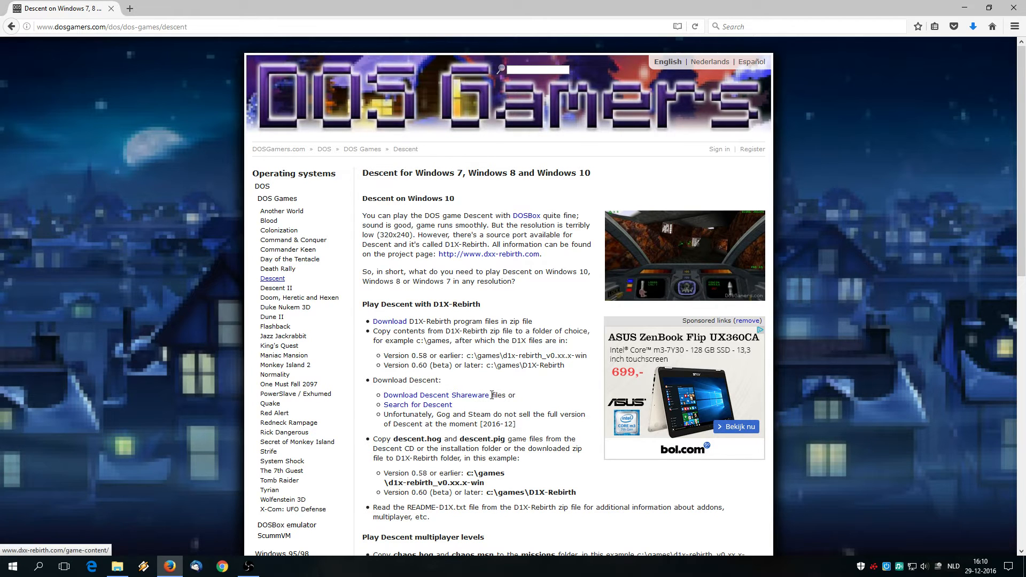
# Download the 'Descent – PC Shareware' game content from the DXX-Rebirth site to open with Windows Explorer
pyautogui.click(488, 254)
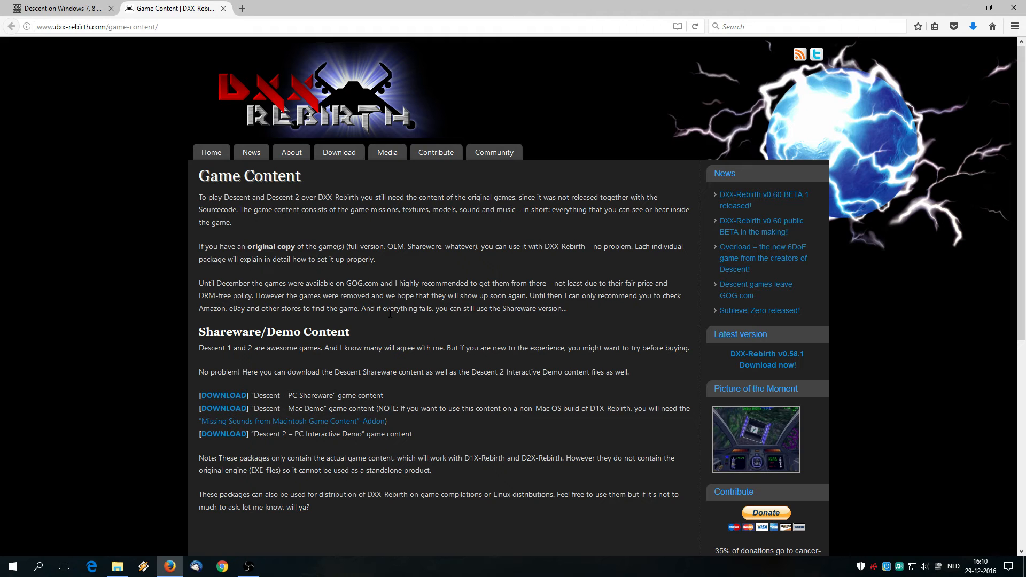
pyautogui.moveTo(221, 306)
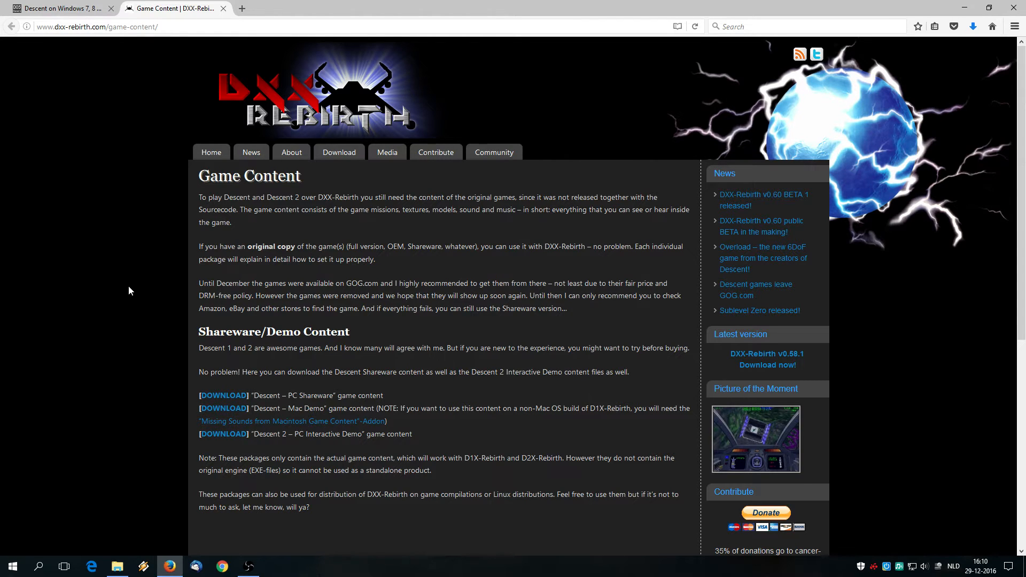
pyautogui.moveTo(139, 254)
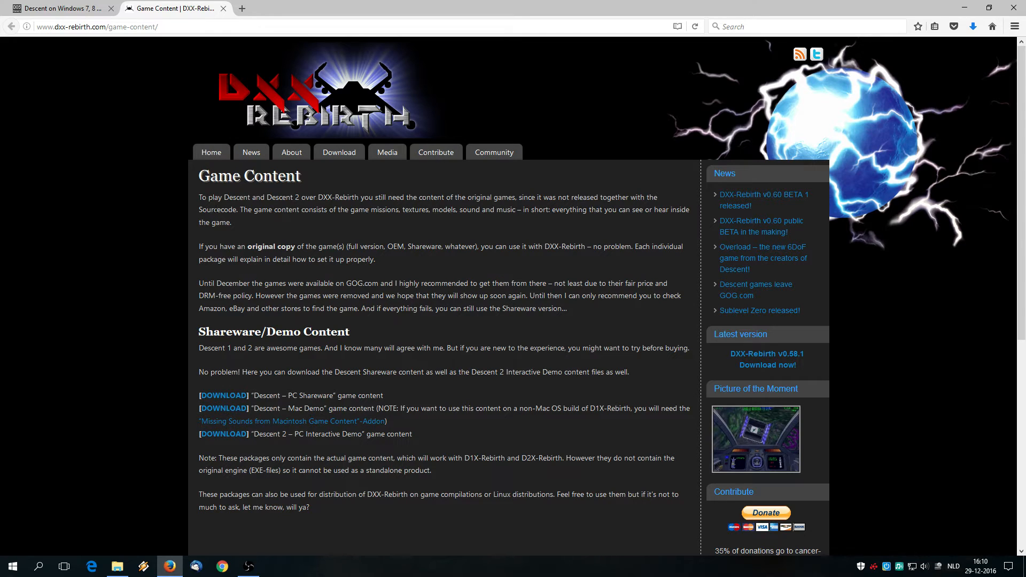
pyautogui.moveTo(250, 152)
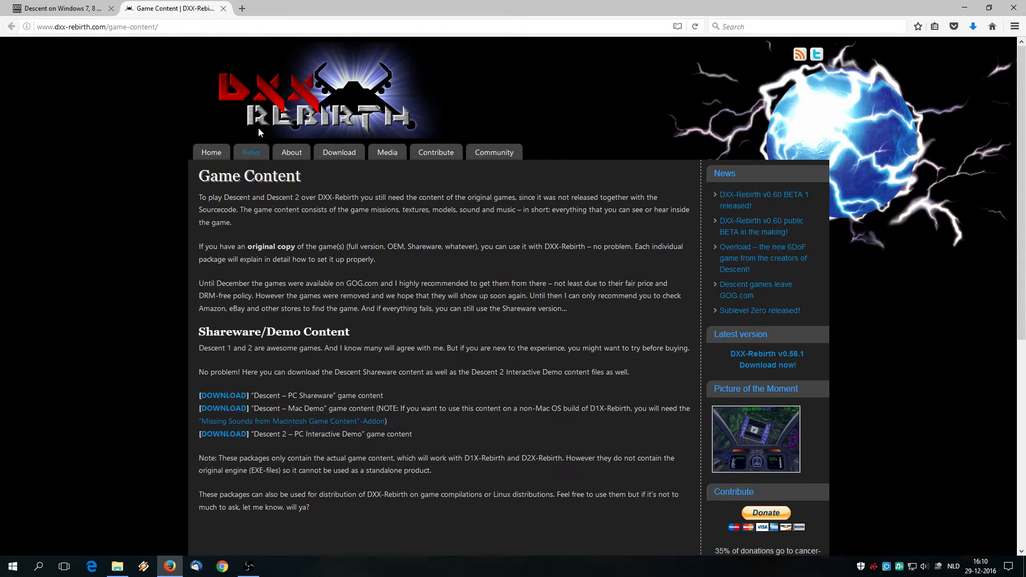
pyautogui.moveTo(354, 127)
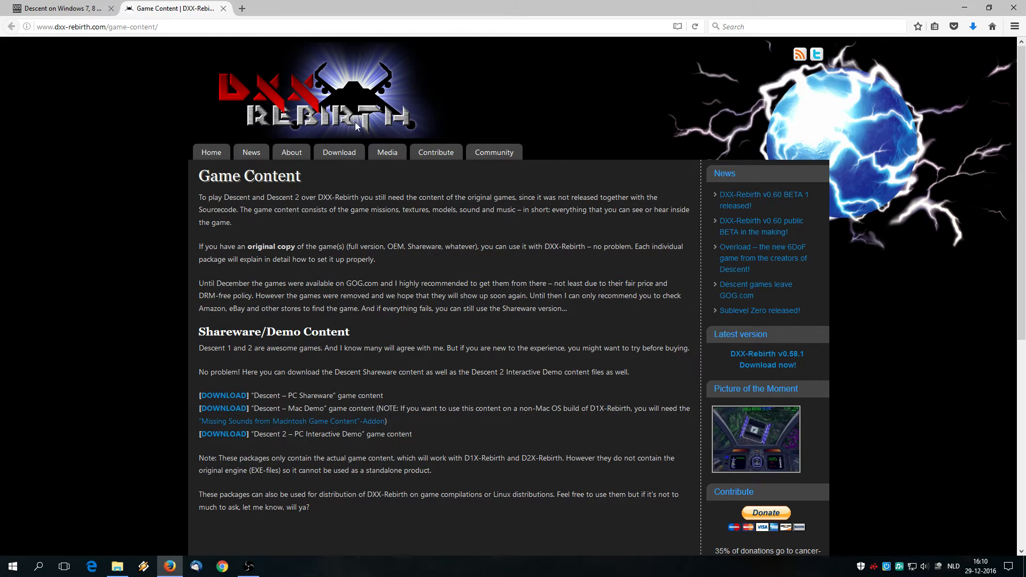
pyautogui.moveTo(228, 401)
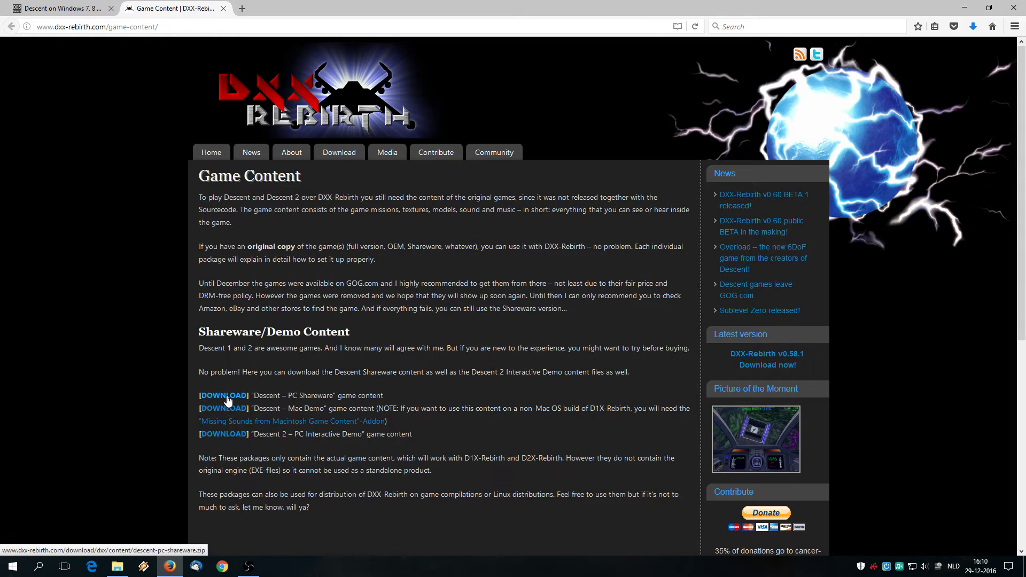
pyautogui.doubleClick(275, 396)
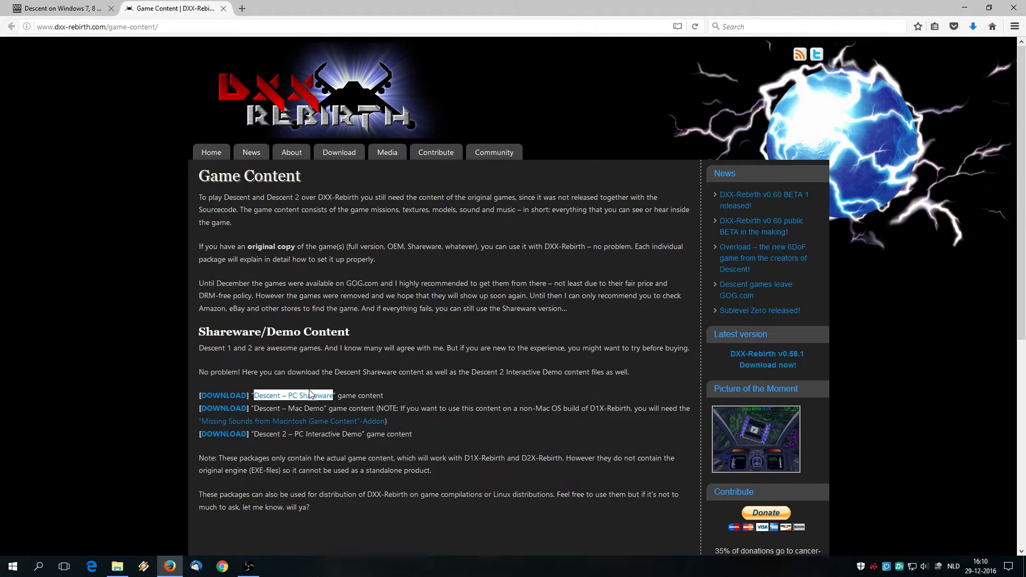
pyautogui.click(223, 395)
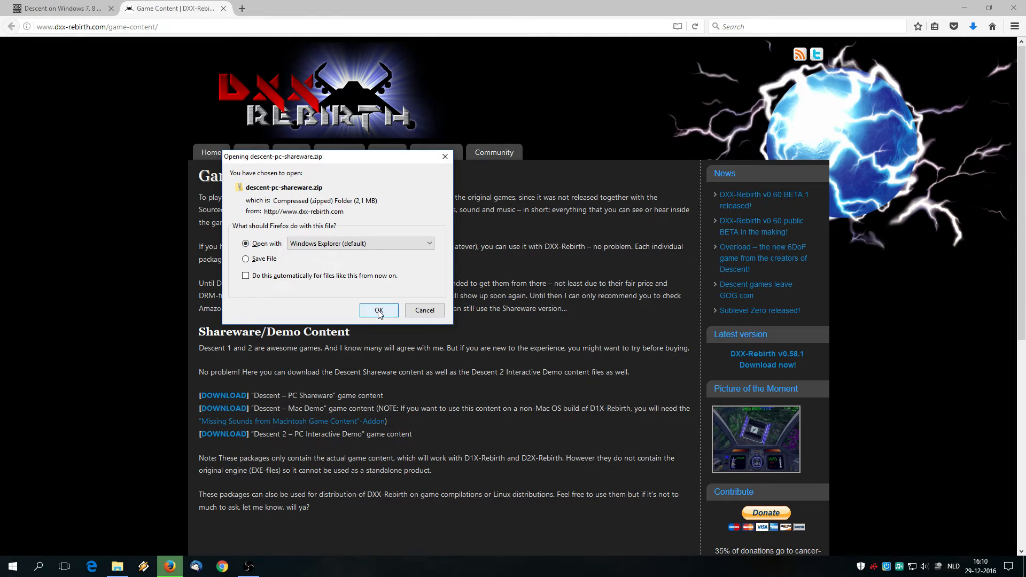
# Copy descent.hog and descent.pig from the shareware zip into C:\games\D1X-Rebirth
pyautogui.click(378, 310)
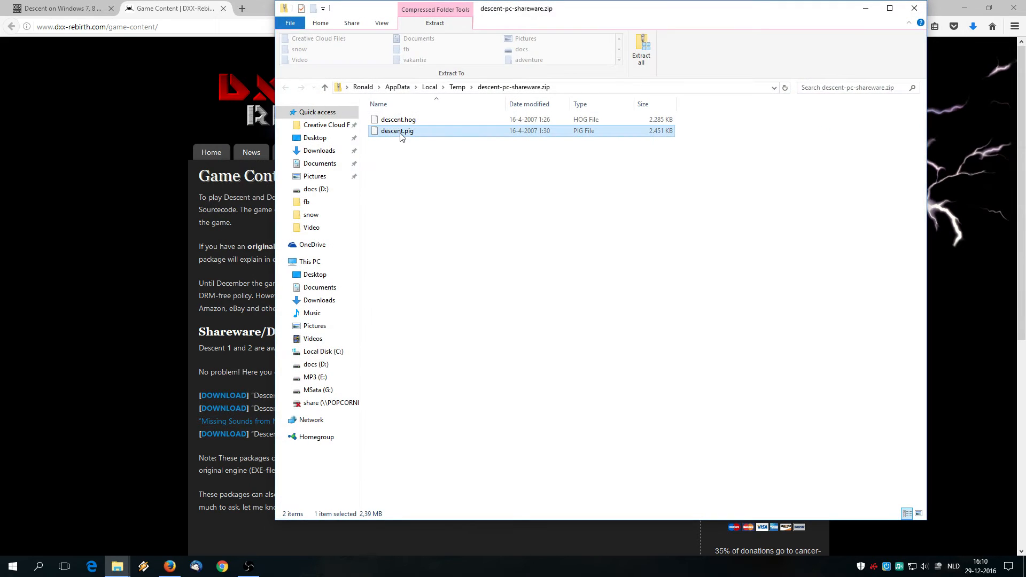
pyautogui.rightClick(398, 118)
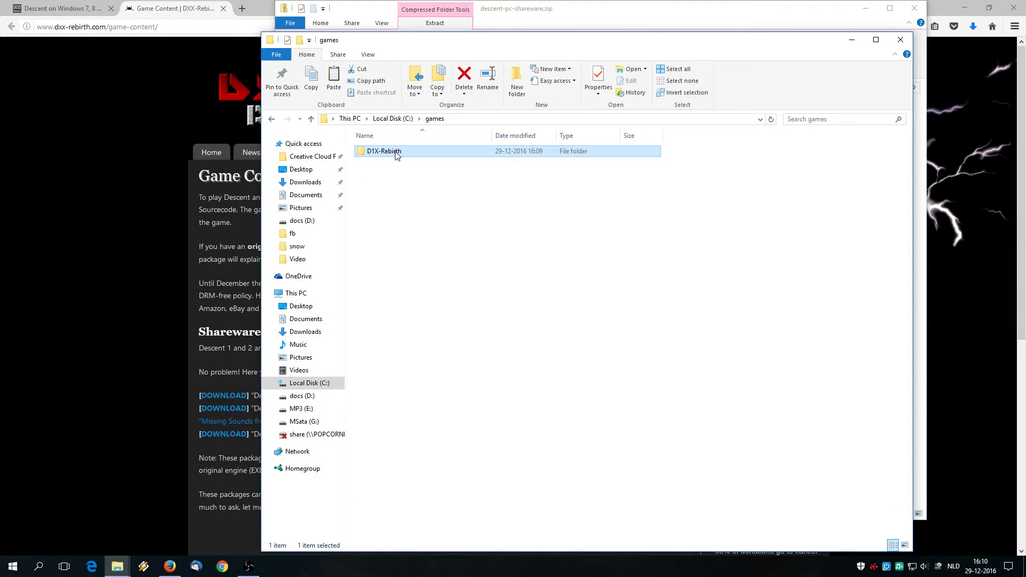
pyautogui.doubleClick(383, 151)
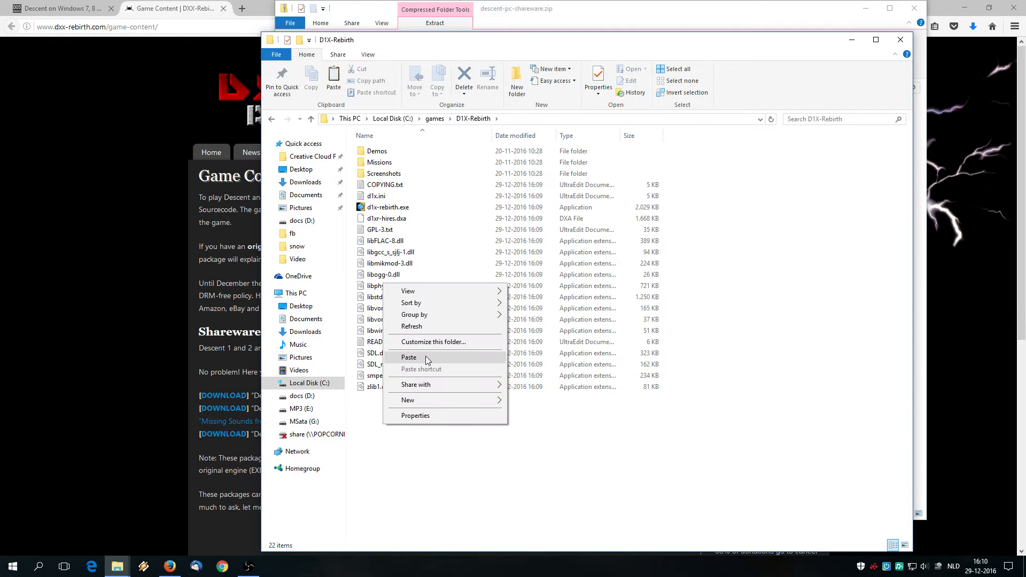
pyautogui.click(408, 357)
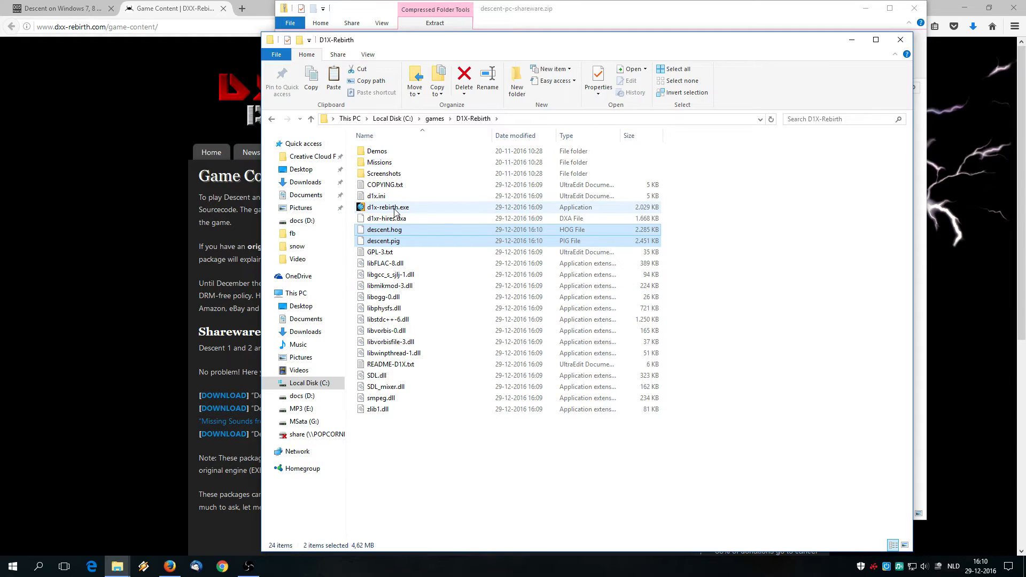
pyautogui.moveTo(386, 218)
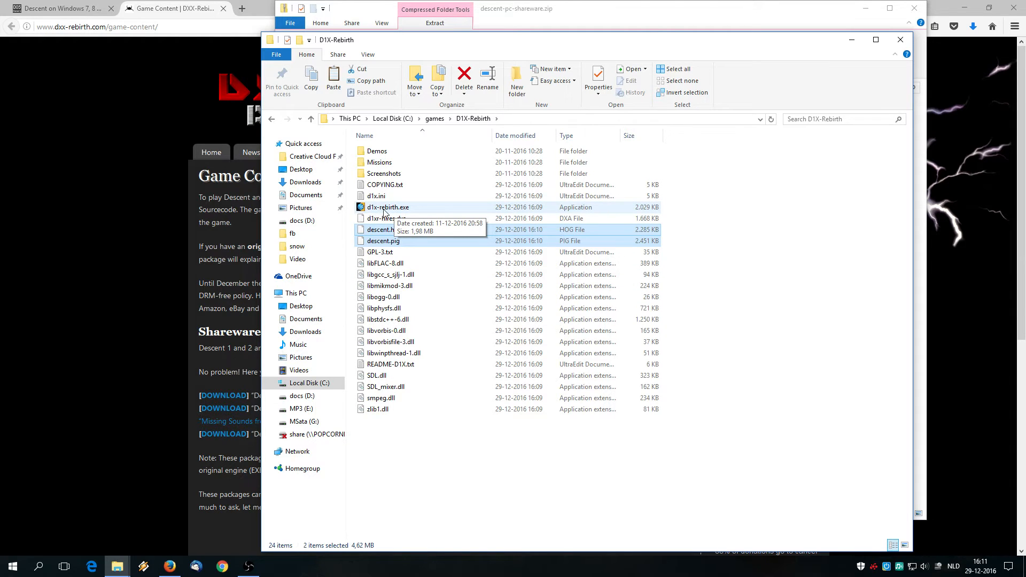
pyautogui.moveTo(403, 212)
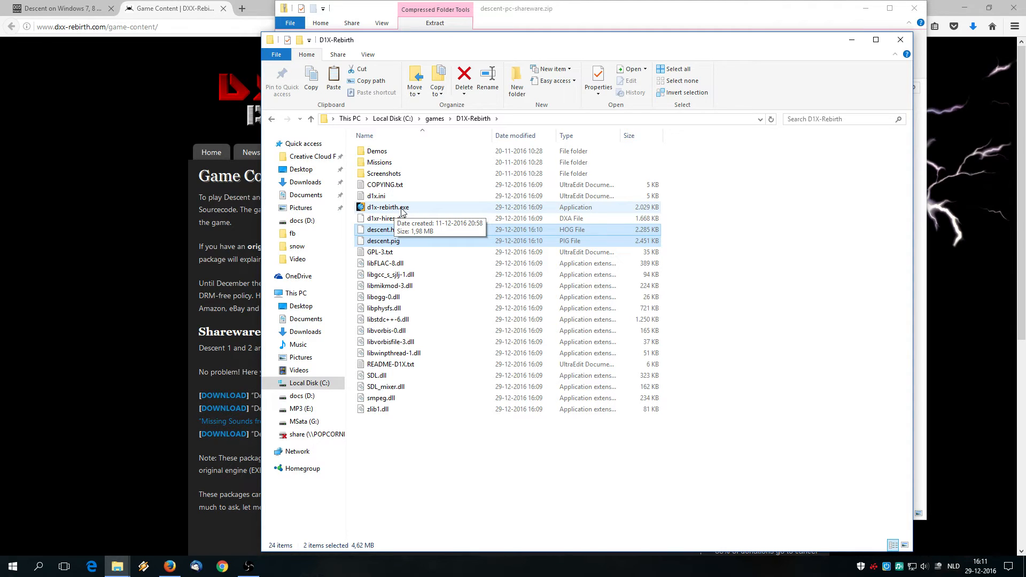
# Run d1x-rebirth.exe past the SmartScreen warning via More info > Run anyway
pyautogui.doubleClick(387, 206)
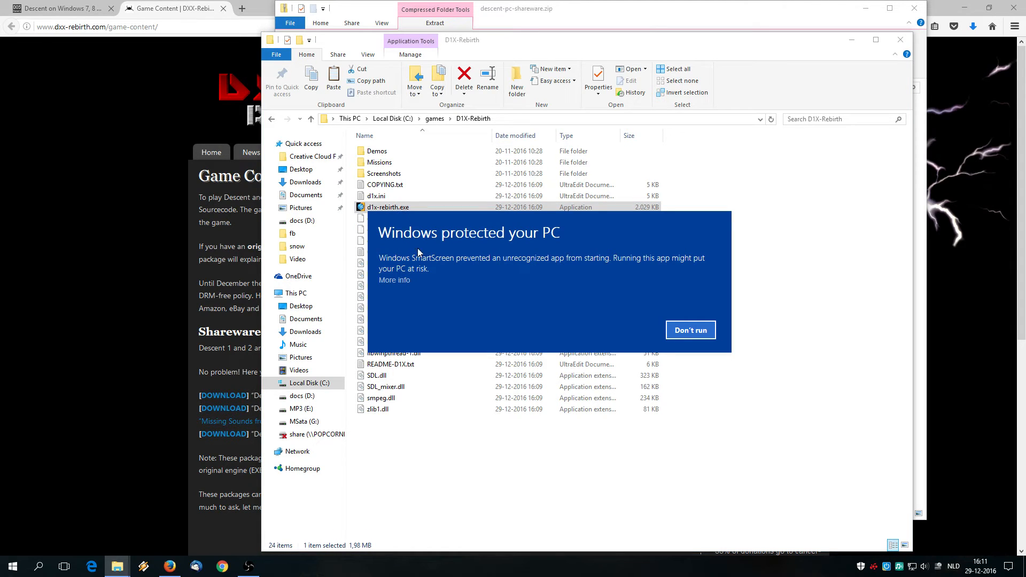
pyautogui.moveTo(468, 281)
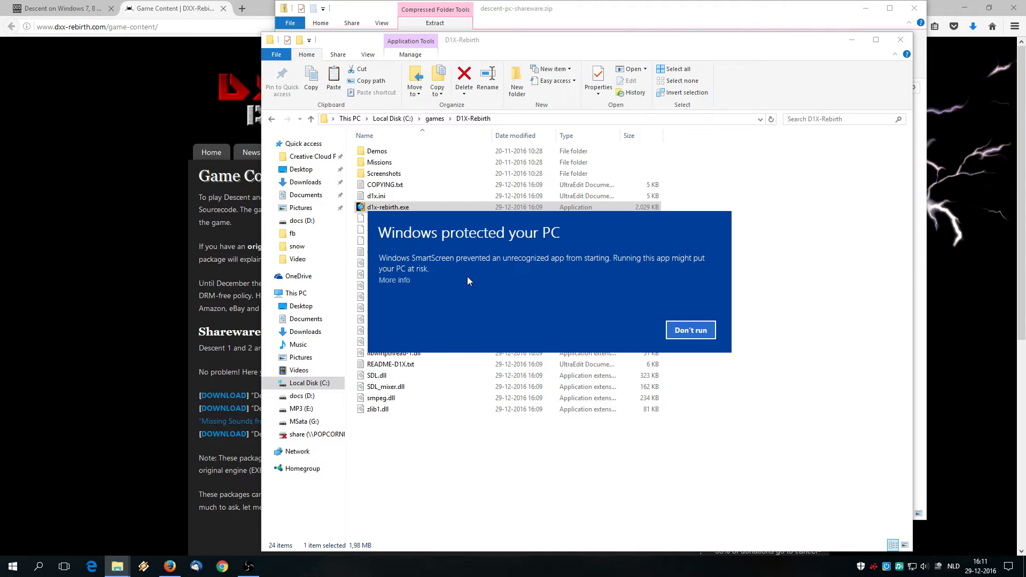
pyautogui.moveTo(397, 290)
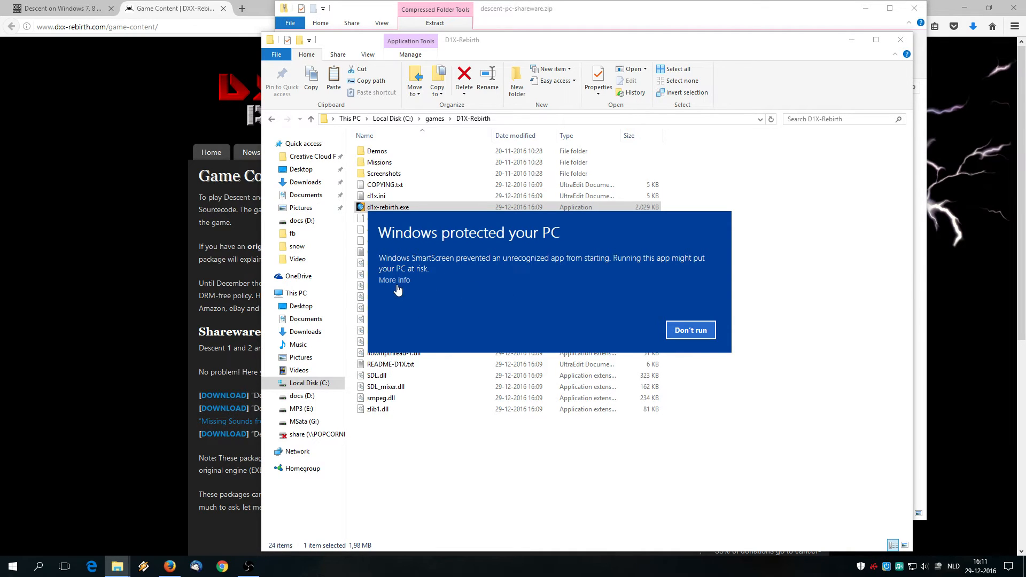
pyautogui.click(395, 279)
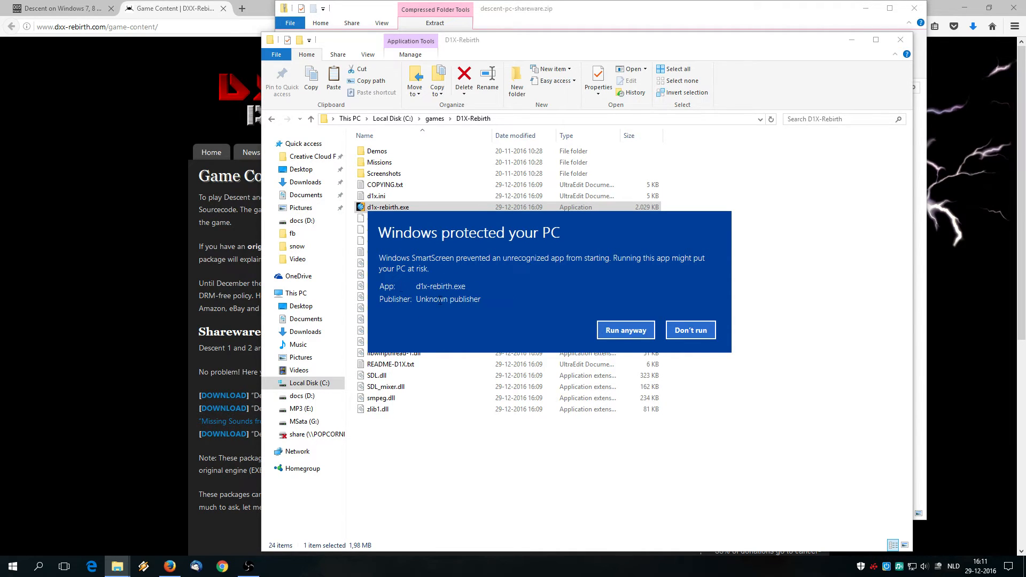
pyautogui.moveTo(625, 330)
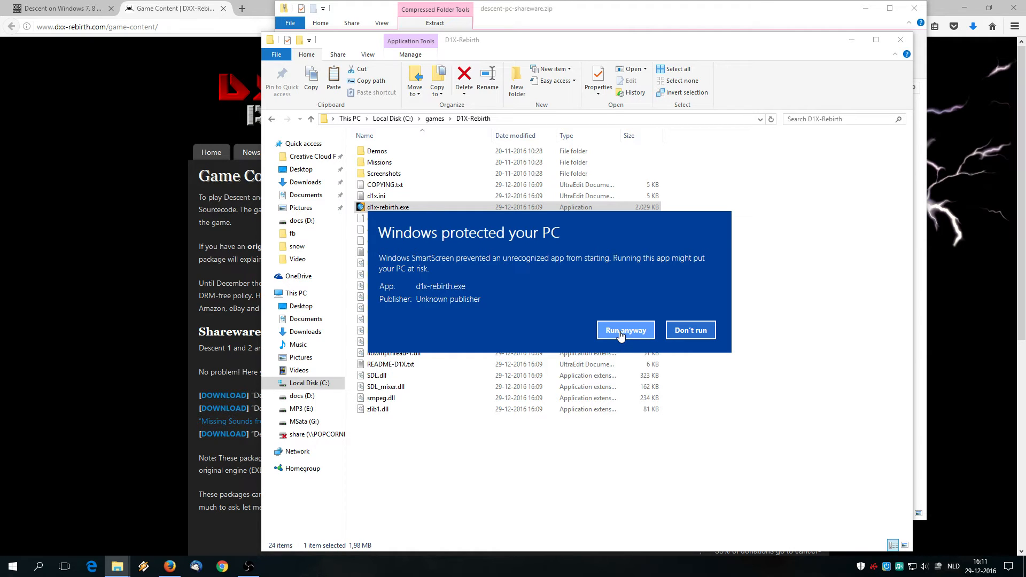
pyautogui.click(624, 330)
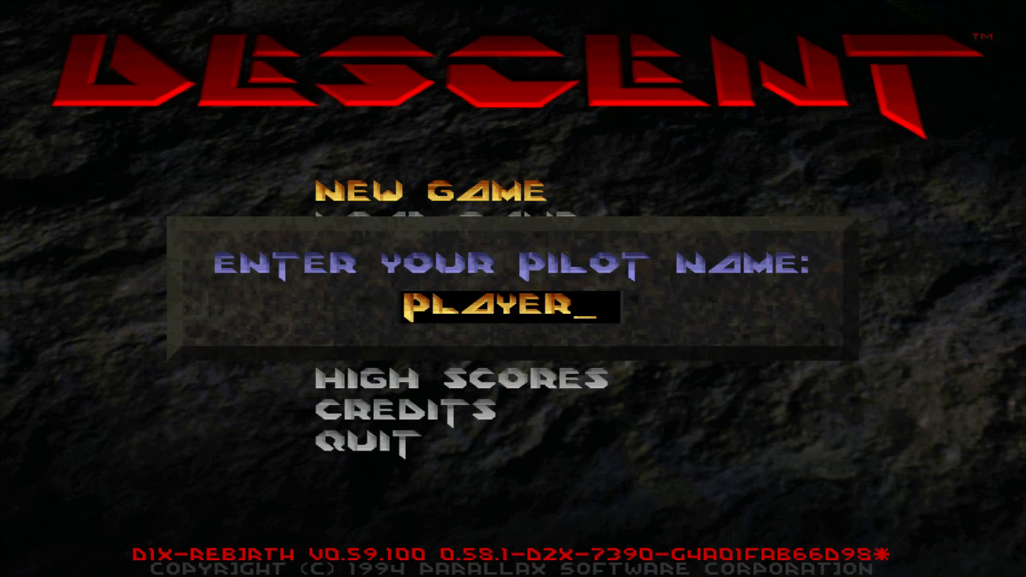
# Enter the pilot name 'DOSGAMER' to create a new pilot profile
pyautogui.write('DO')
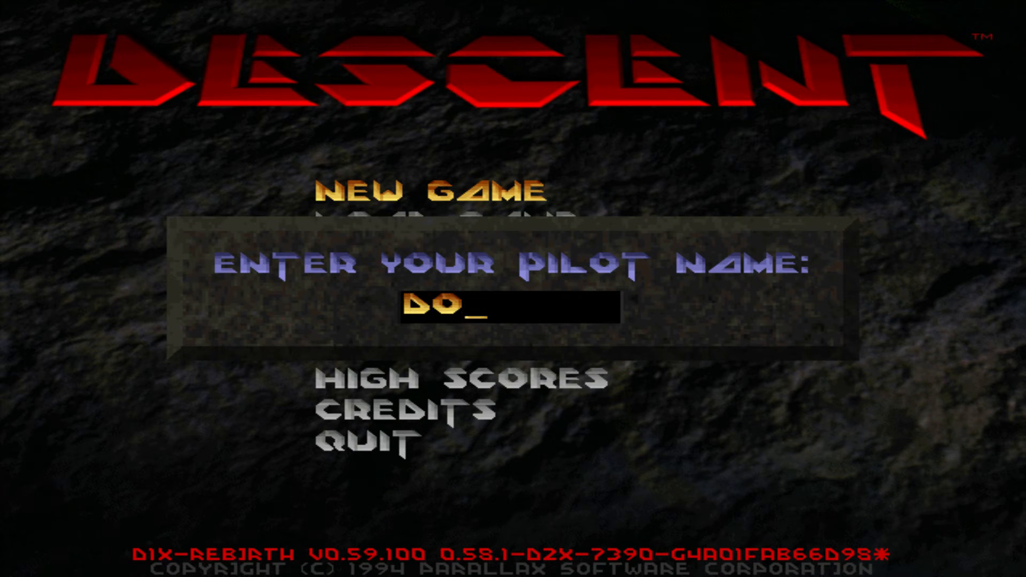
pyautogui.write('SGAMER')
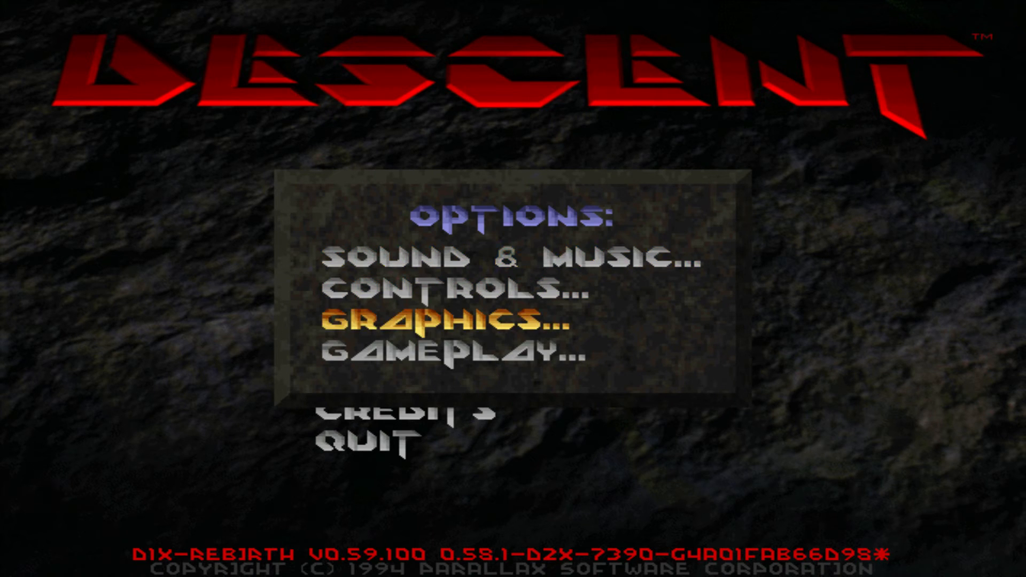
# Set the screen resolution to 1920x1080 in Graphics options and acknowledge the restart notice
pyautogui.click(433, 322)
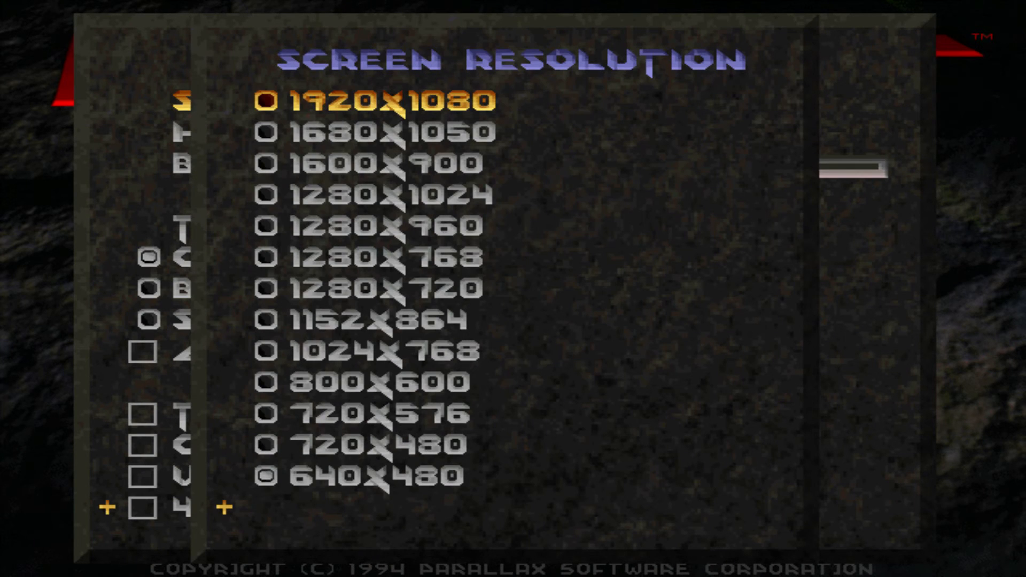
pyautogui.click(267, 100)
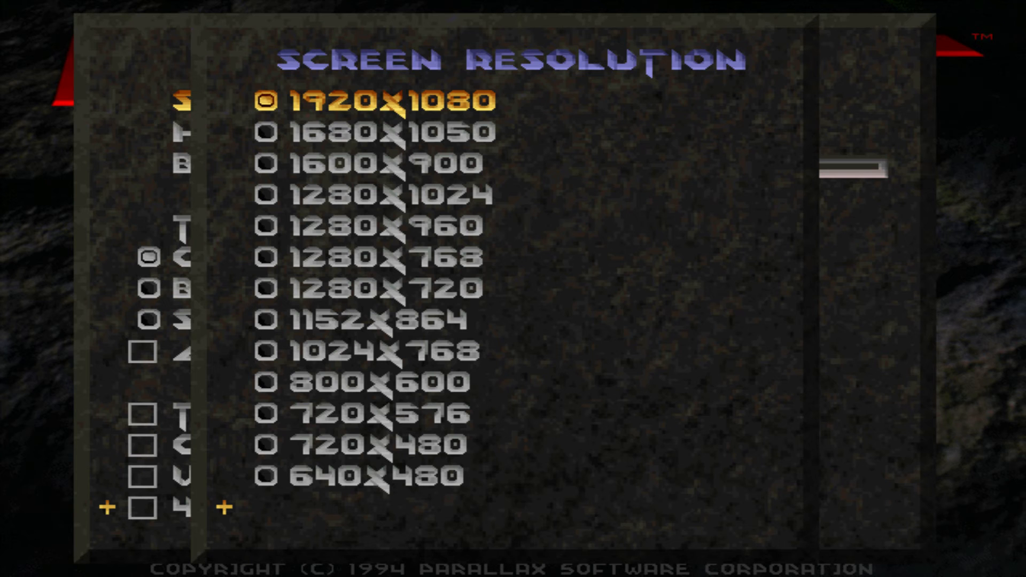
pyautogui.press('Escape')
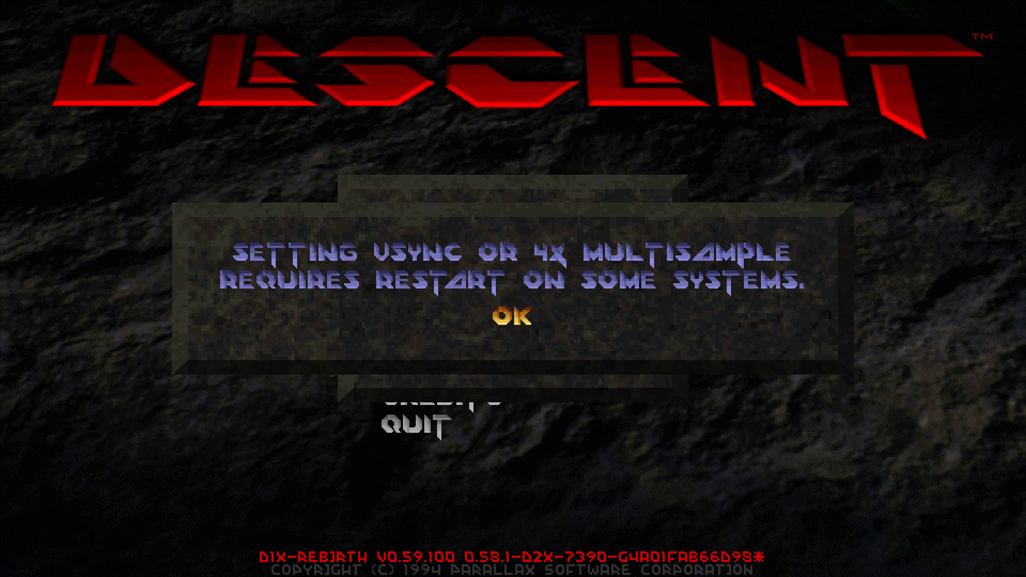
pyautogui.click(514, 317)
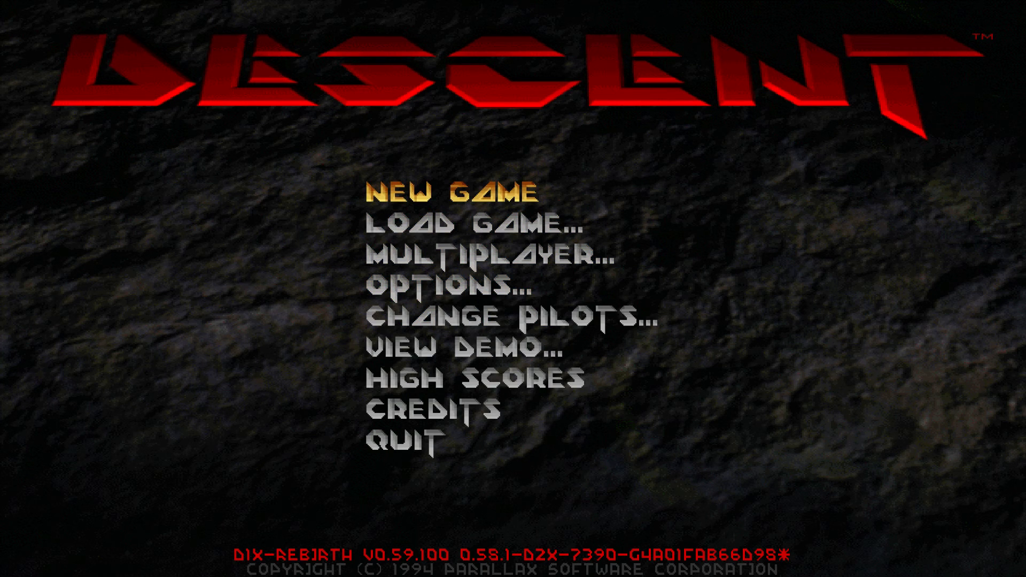
# Start a new game and reach the difficulty list for Insane
pyautogui.click(454, 192)
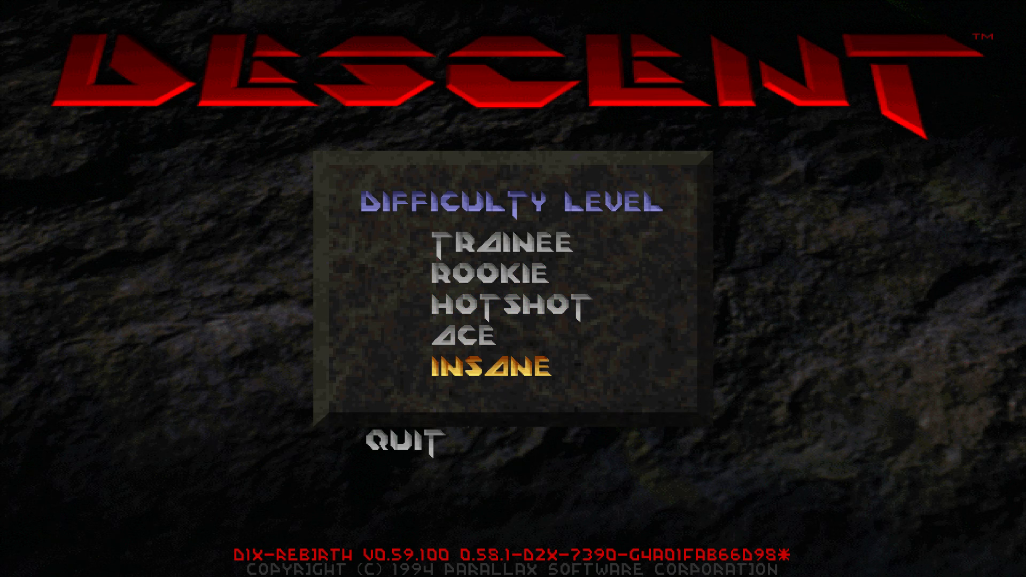